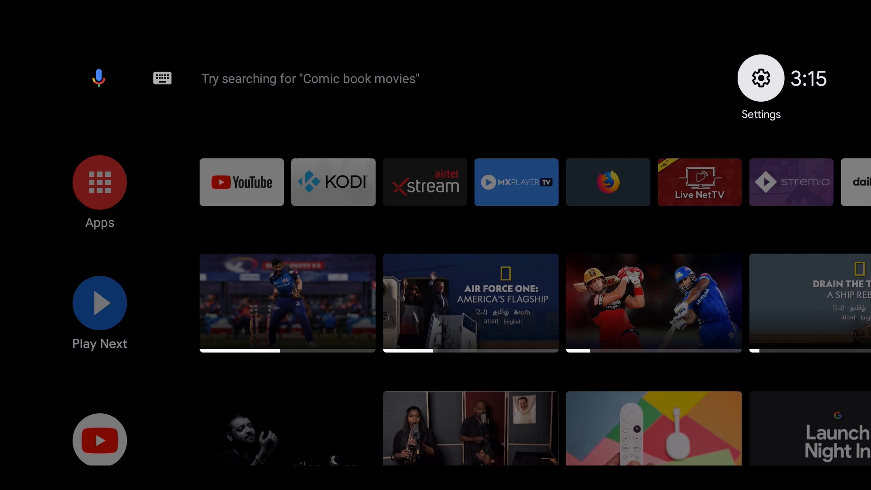
Open Settings > Device Preferences > About and scroll down the device information
click(760, 78)
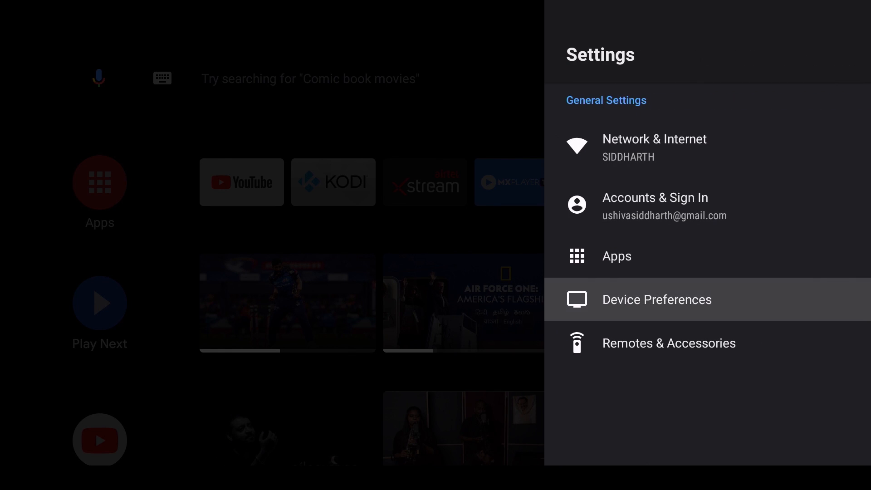
click(657, 300)
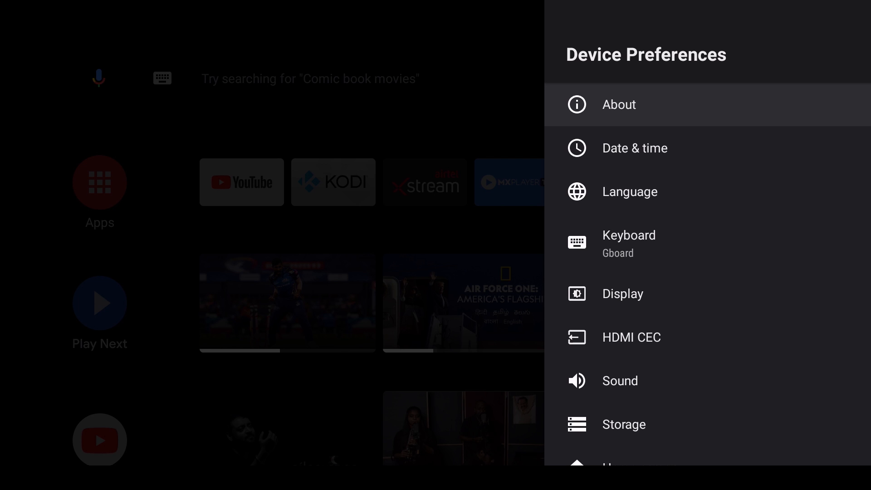
click(618, 104)
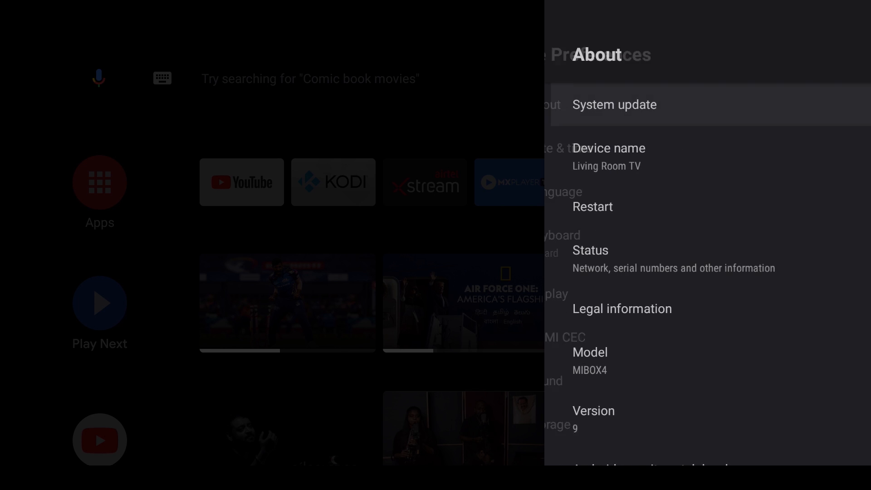
scroll(down, 3)
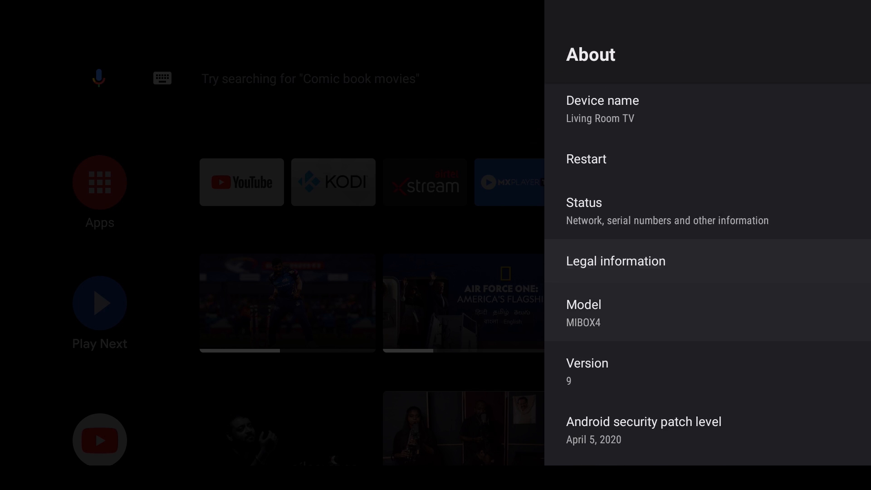
scroll(down, 3)
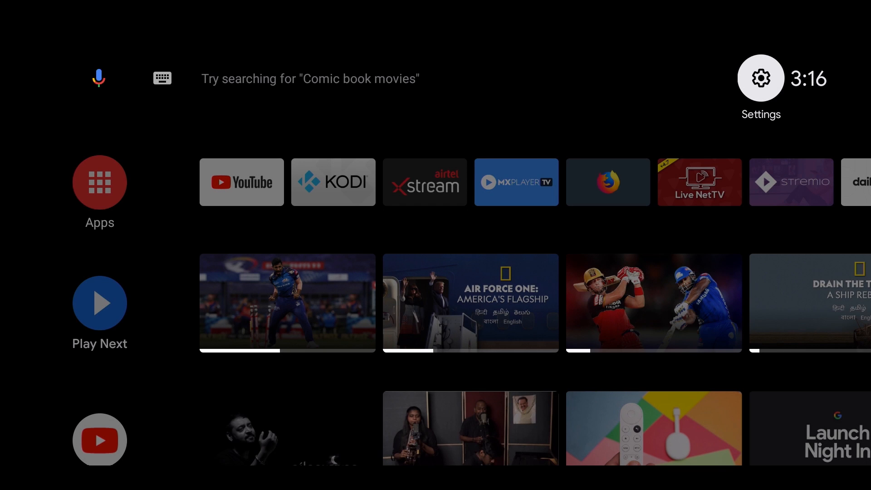
Reopen About, scroll to Build to unlock developer mode, and return to Device Preferences
click(761, 77)
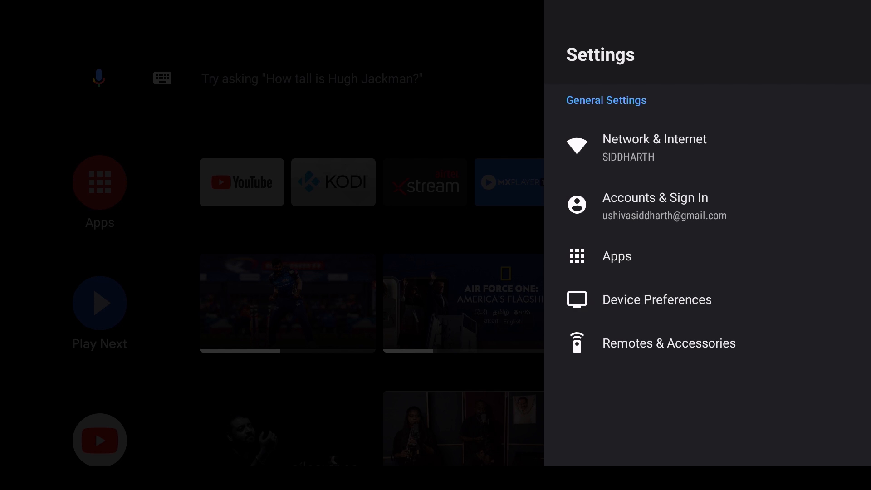
click(657, 300)
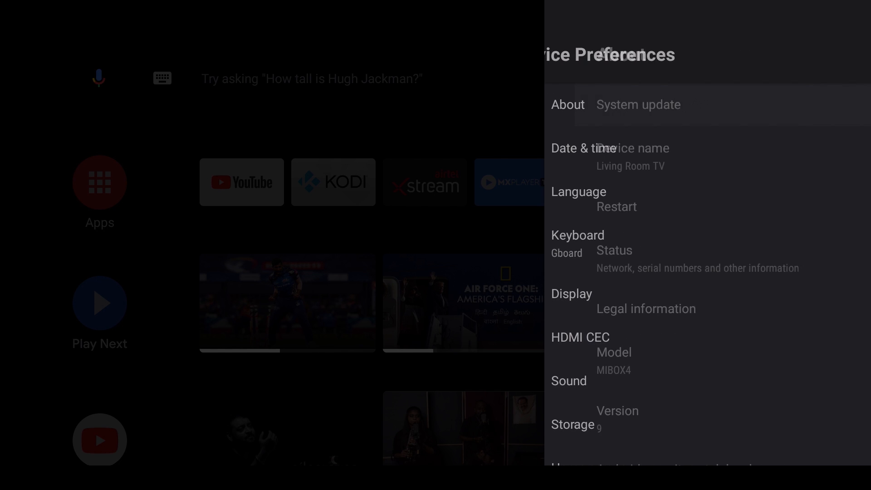
click(568, 104)
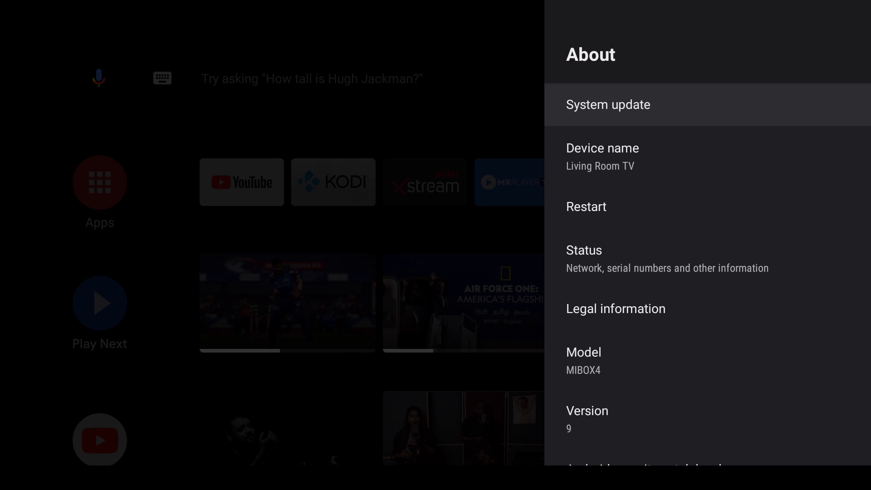
scroll(down, 3)
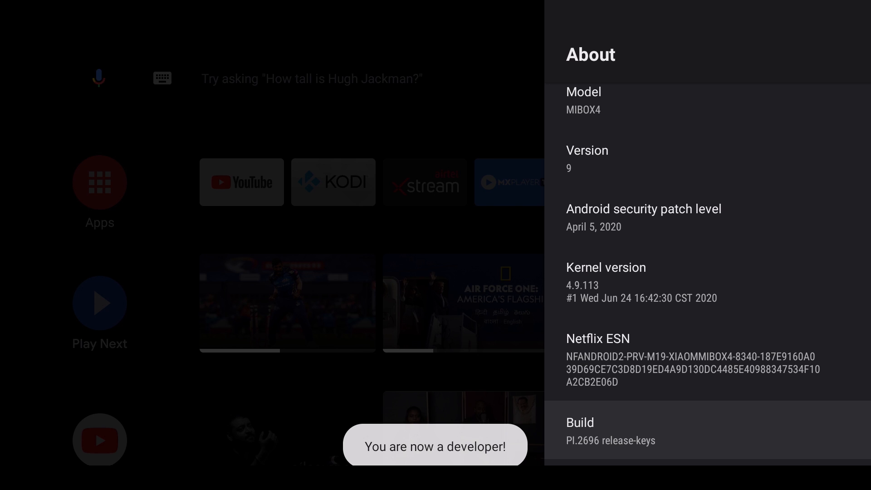
key(Back)
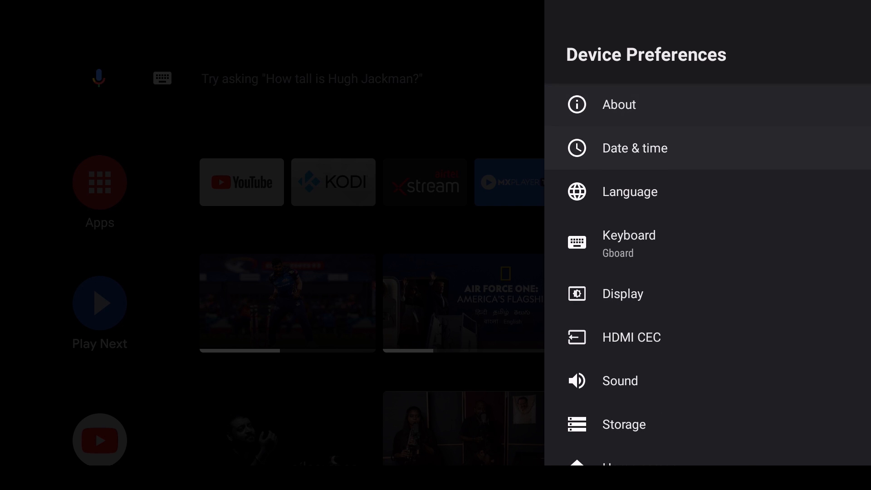
Open Developer options from Device Preferences and switch USB debugging on
scroll(down, 3)
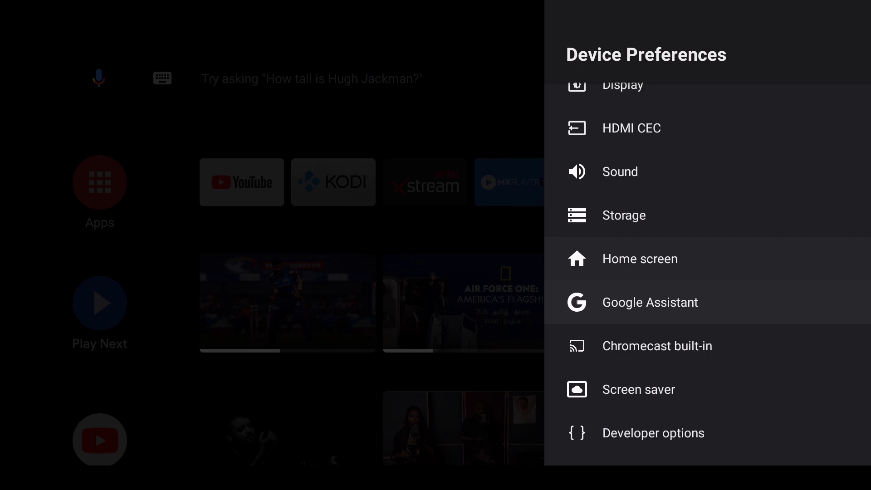
scroll(down, 3)
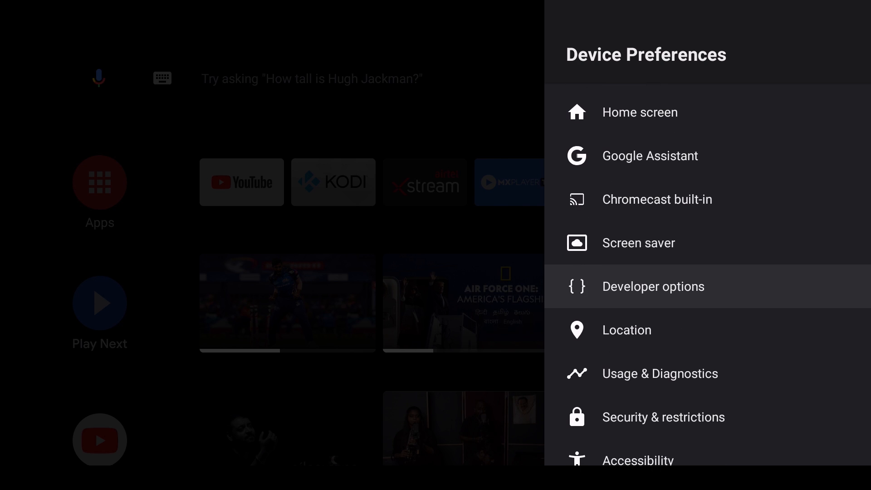
click(653, 286)
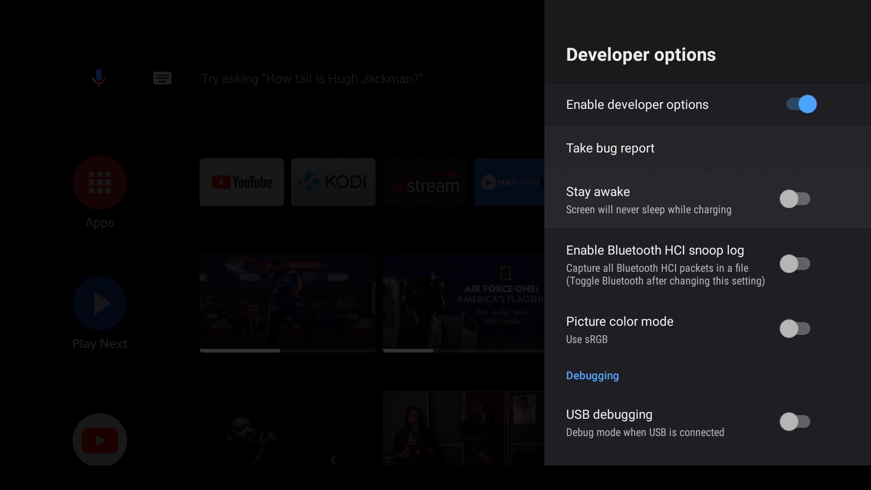
click(796, 422)
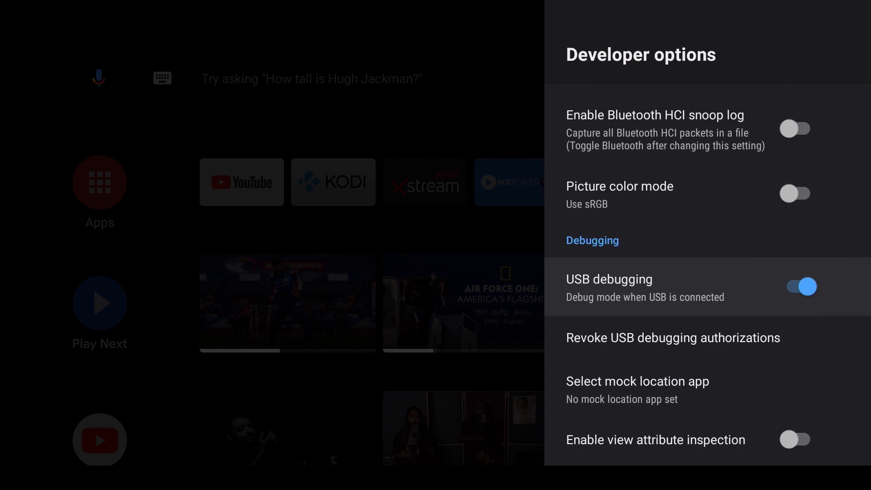
Scroll down to Select USB Configuration and open its choices
scroll(down, 3)
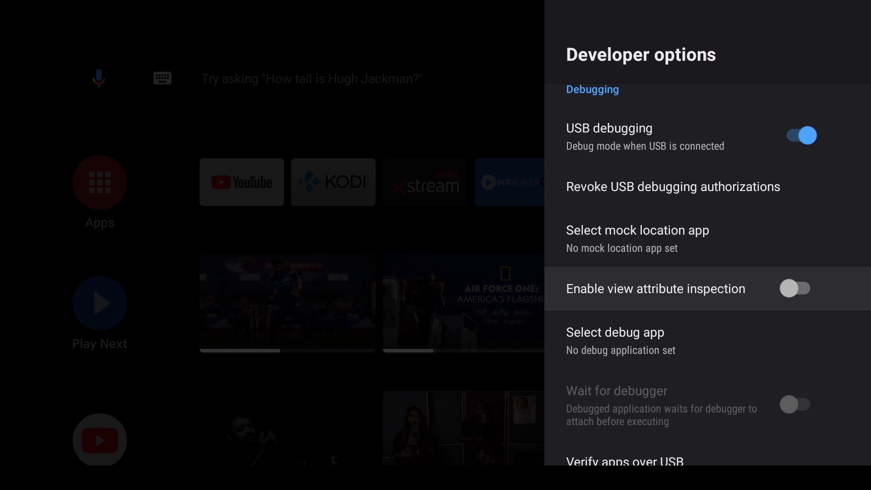
scroll(down, 3)
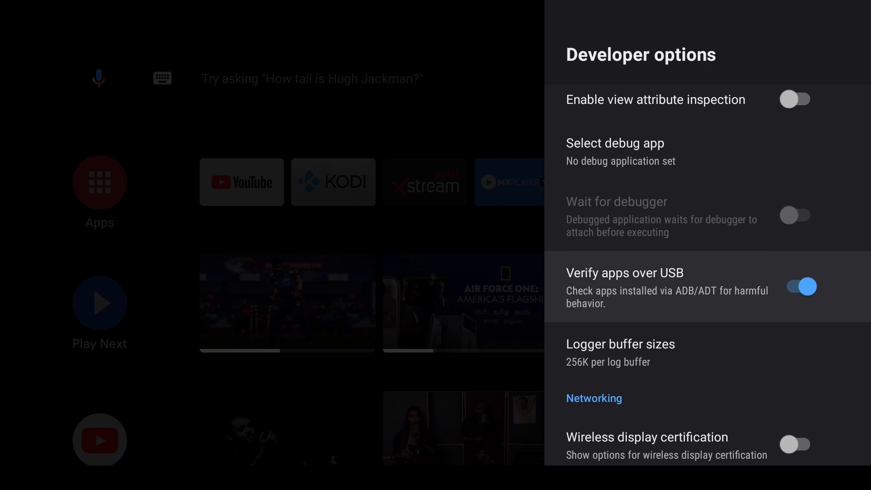
scroll(down, 3)
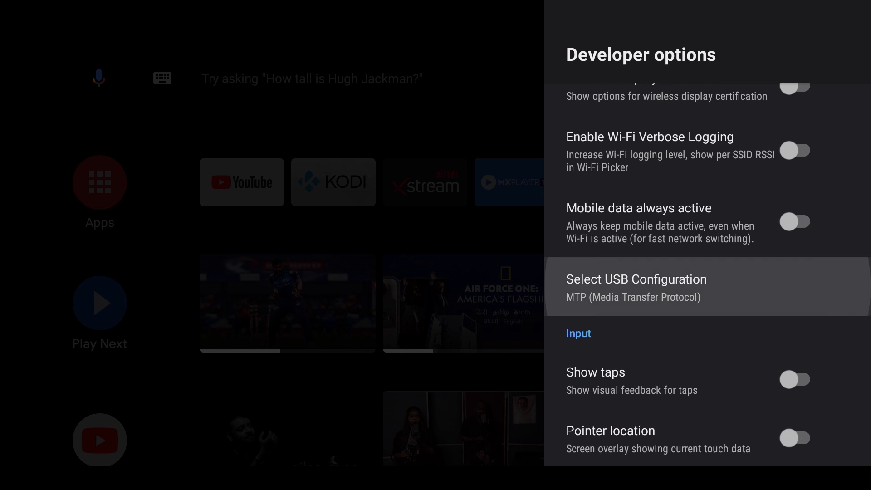
click(636, 287)
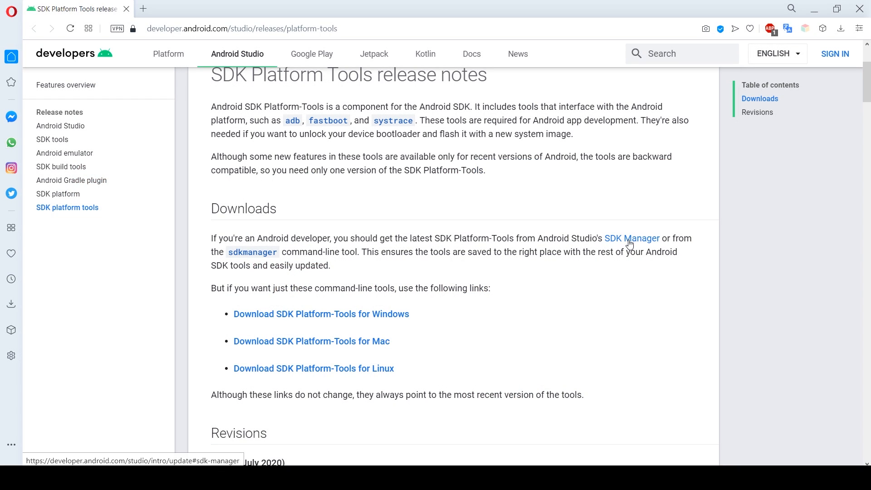
mouse_move(586, 348)
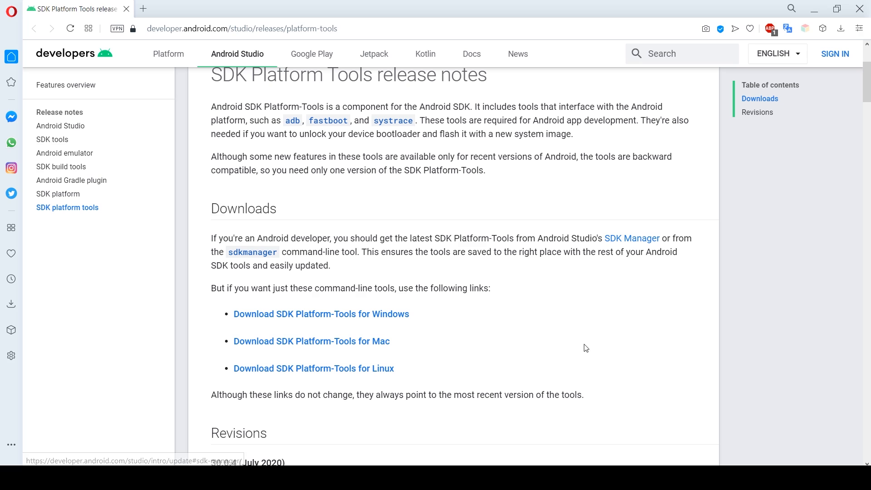
mouse_move(582, 357)
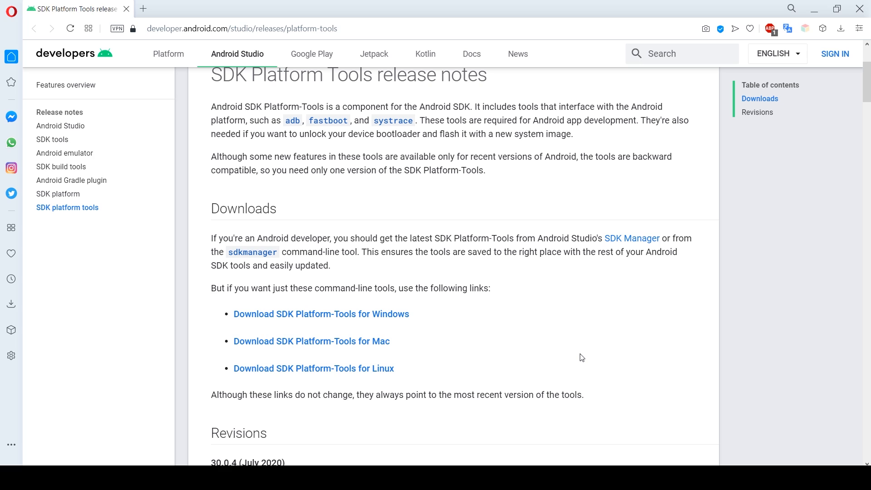
mouse_move(437, 57)
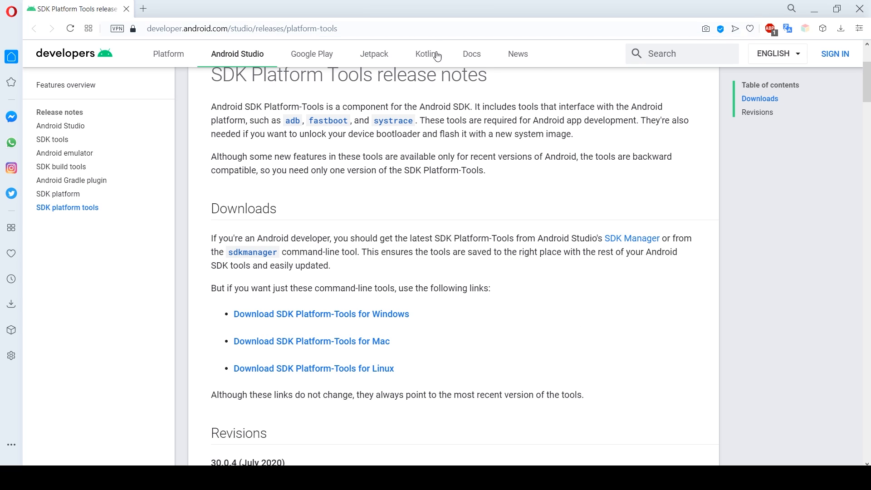
mouse_move(506, 184)
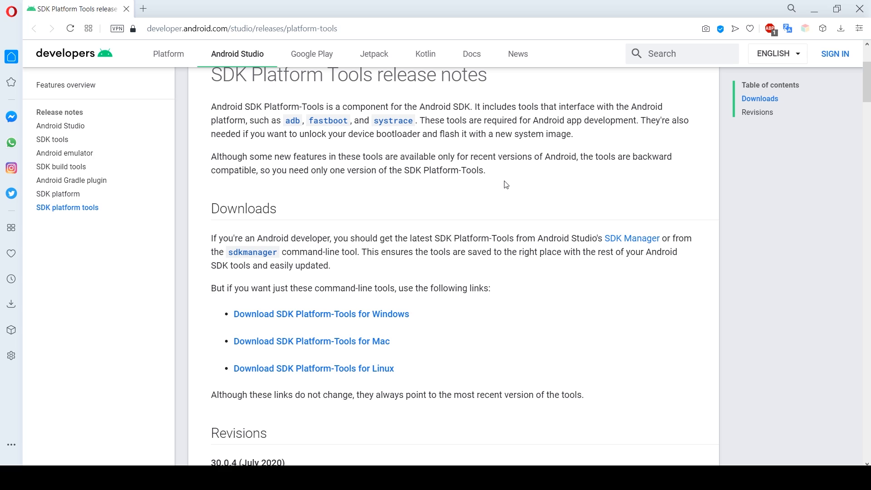
mouse_move(366, 328)
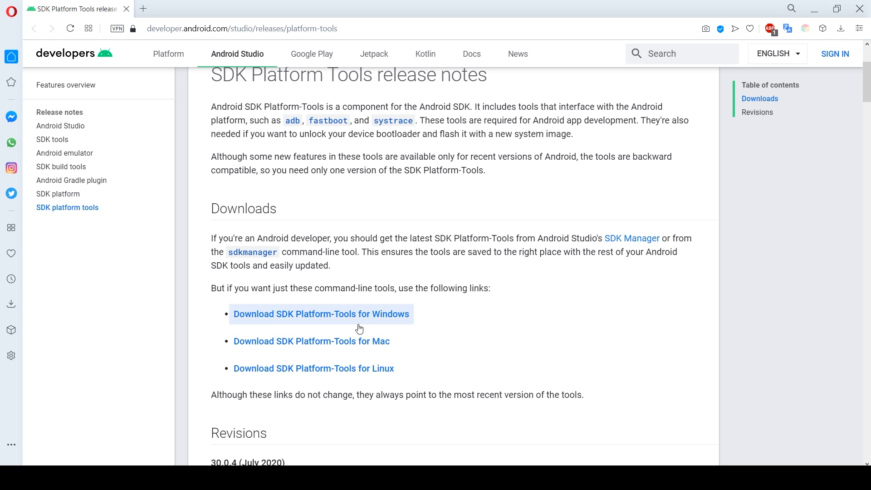
mouse_move(445, 339)
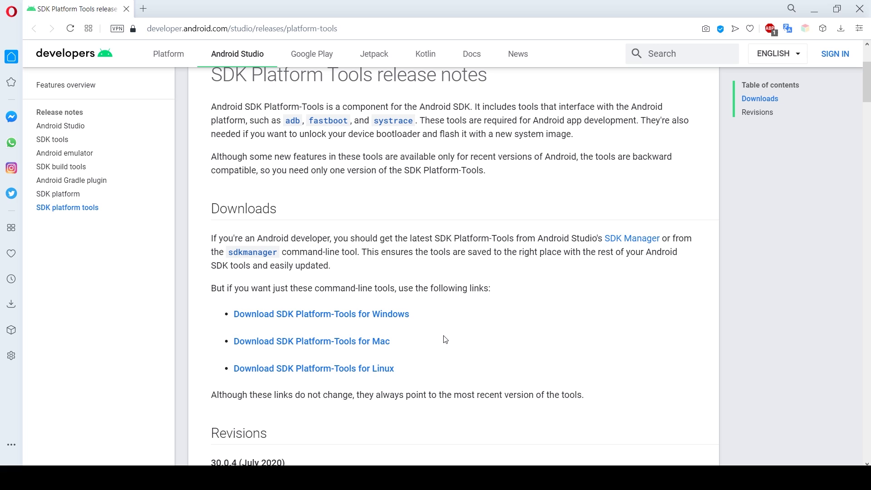
mouse_move(416, 342)
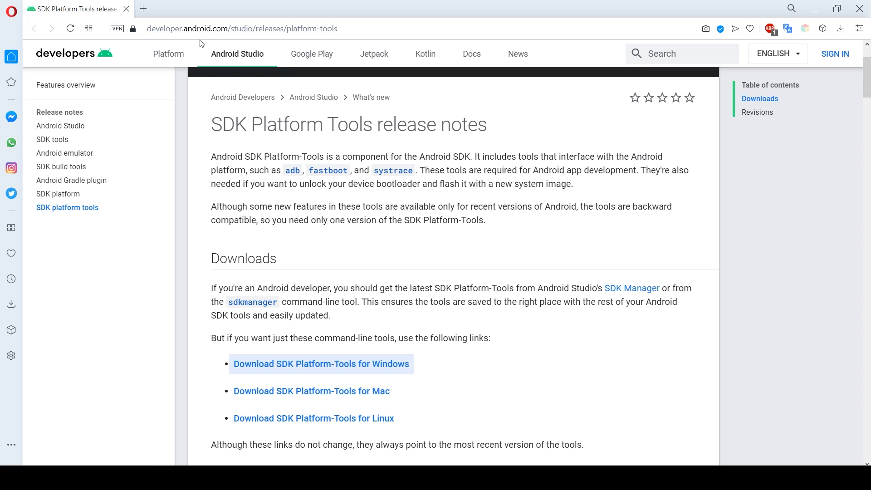
mouse_move(375, 255)
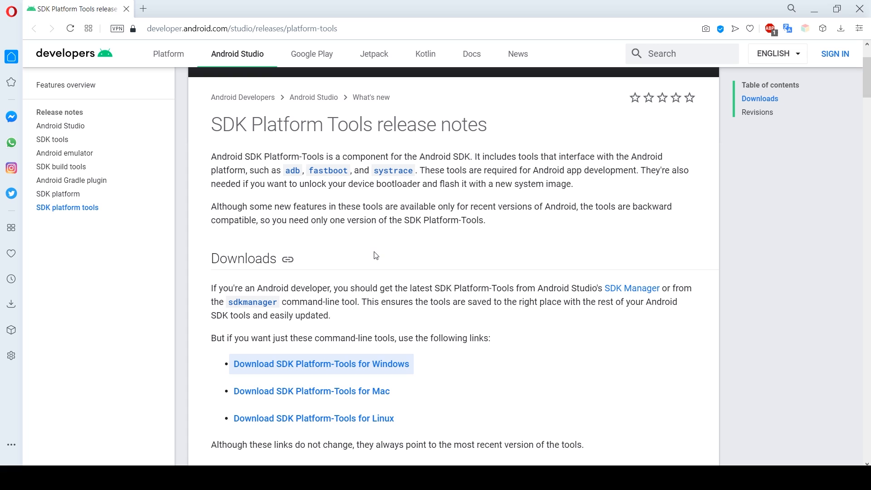
mouse_move(453, 385)
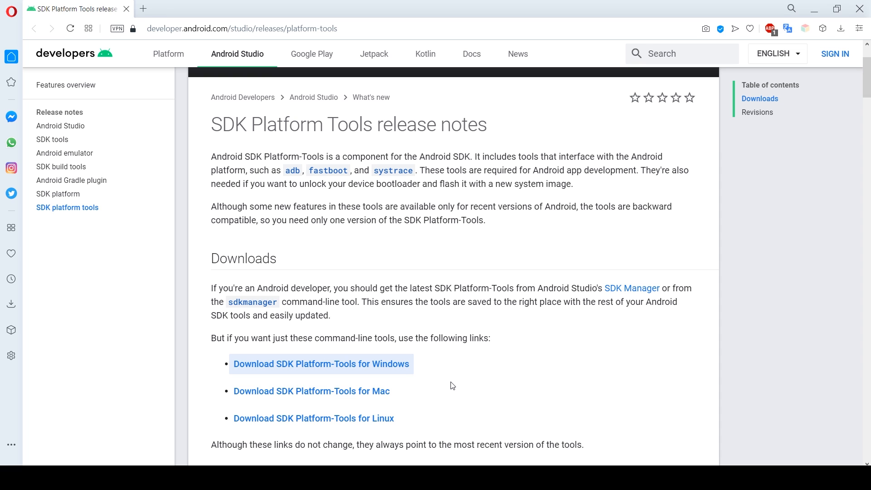
Download SDK Platform-Tools for Windows from the release notes page and confirm
click(320, 364)
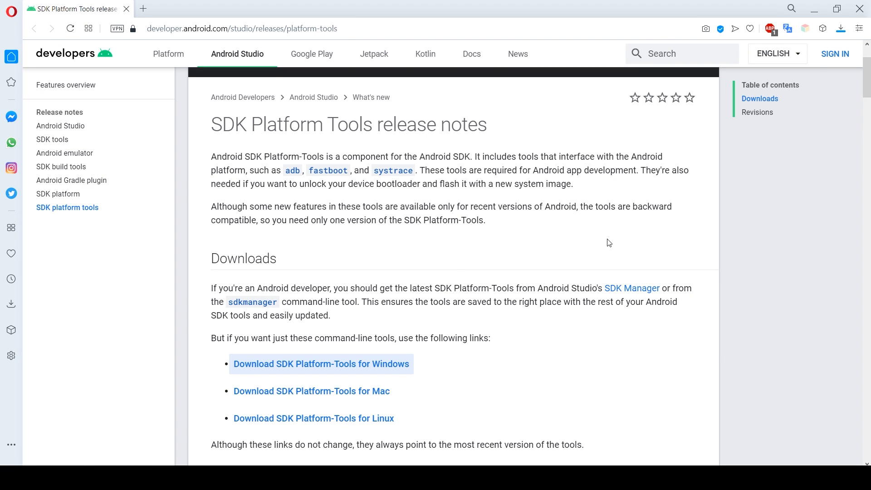
click(321, 363)
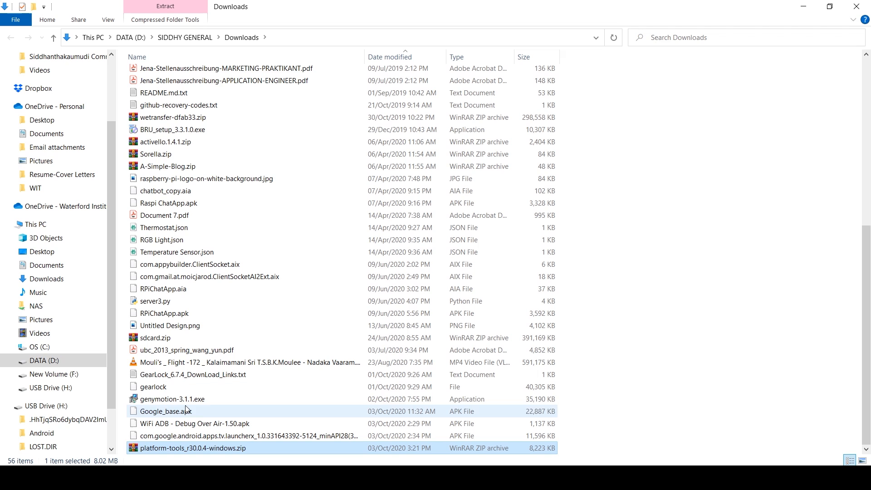
Extract platform-tools_r30.0.4-windows.zip into the Downloads folder with Extract Here
right_click(188, 448)
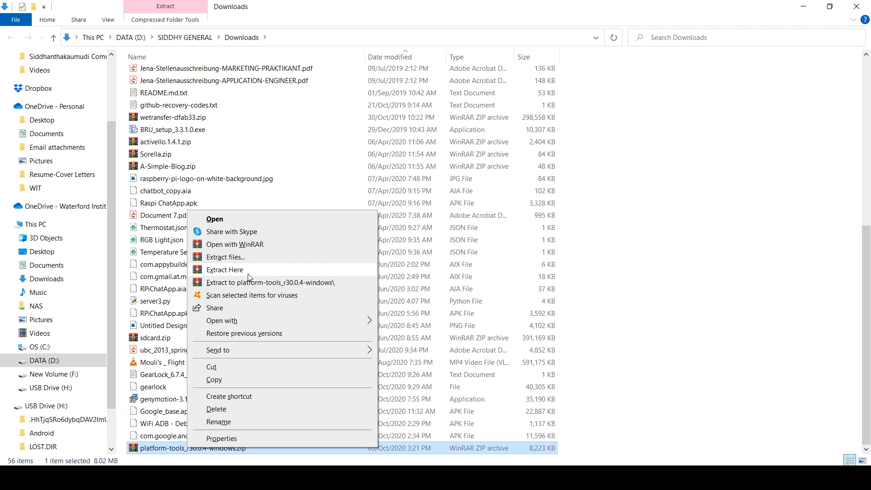
click(225, 270)
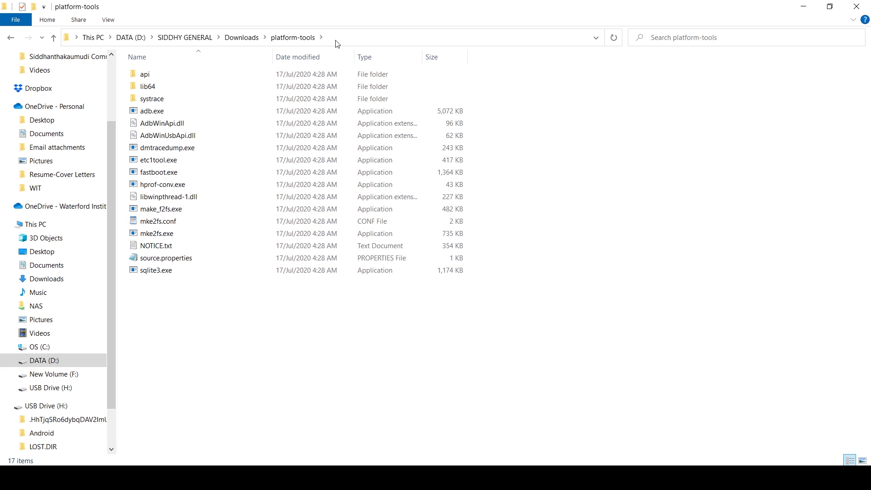
mouse_move(224, 380)
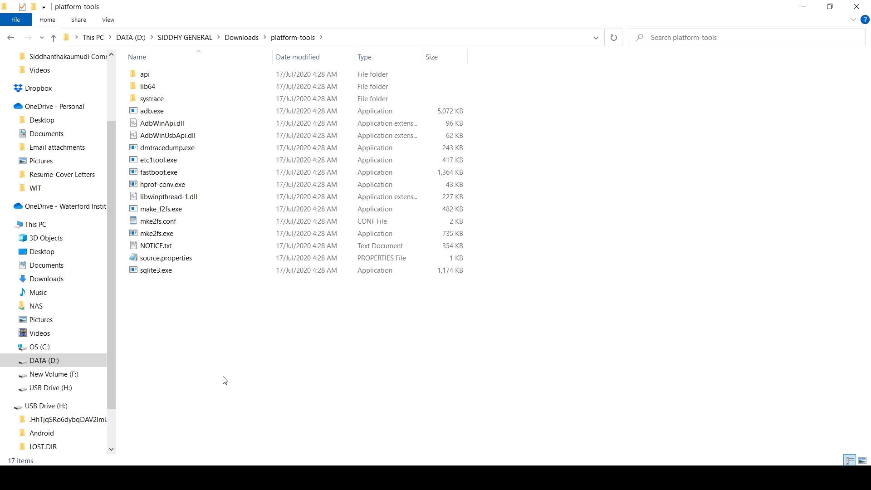
Launch a PowerShell window directly inside the platform-tools folder
right_click(224, 379)
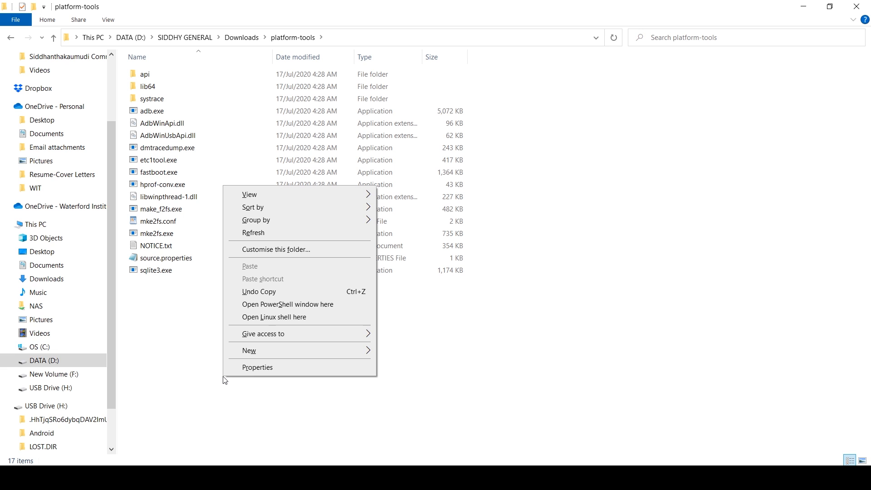
mouse_move(295, 305)
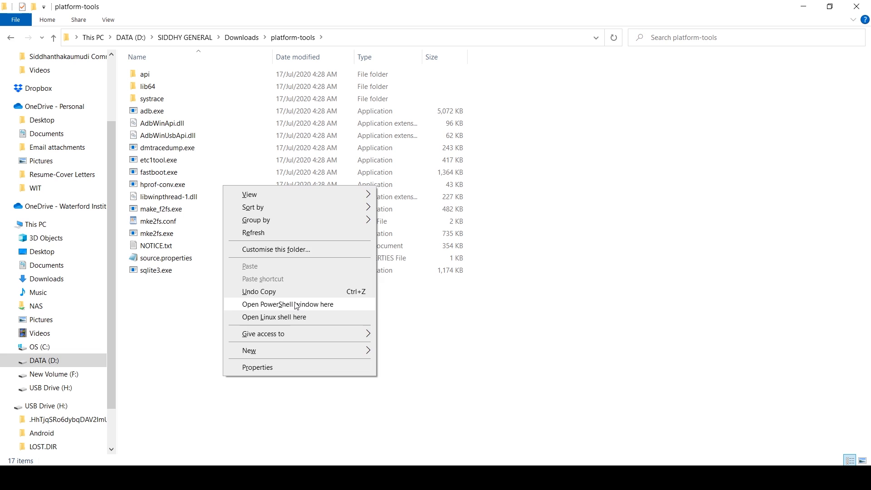
click(287, 304)
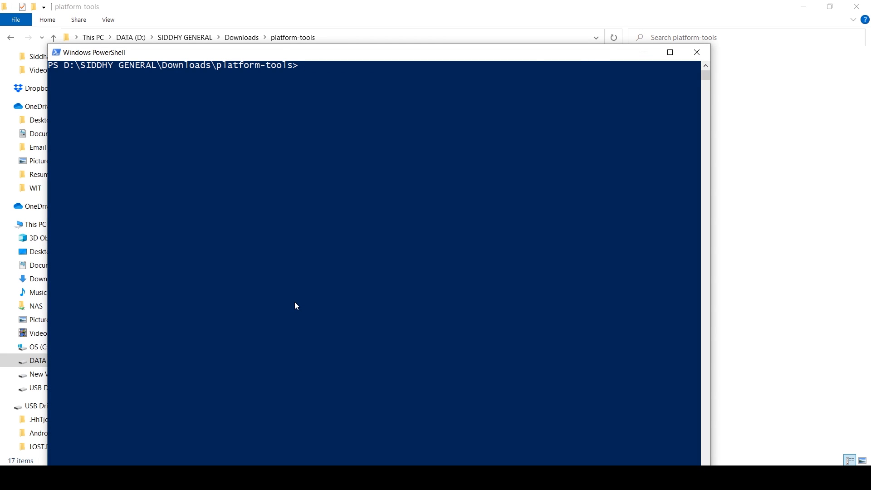
click(697, 52)
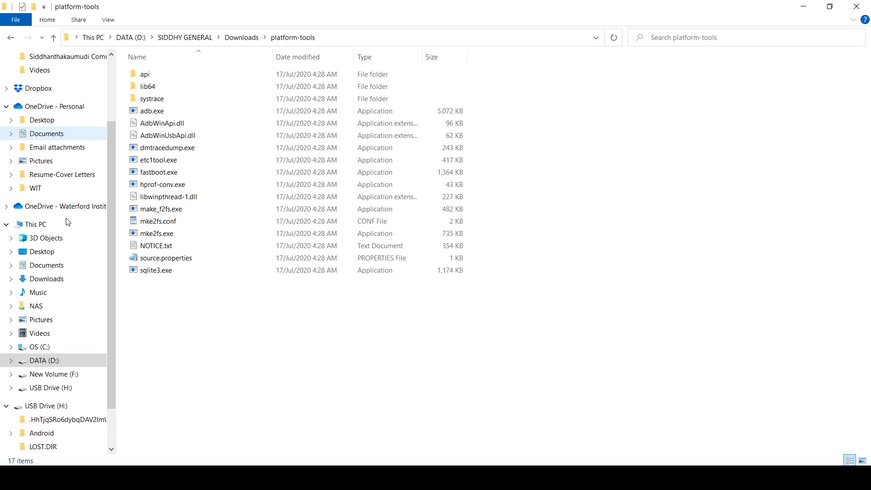
Run ./adb.exe connect 192.168.1.10 in PowerShell to reach the TV
click(45, 278)
text(./adb.exe connect 192.168.1.10)
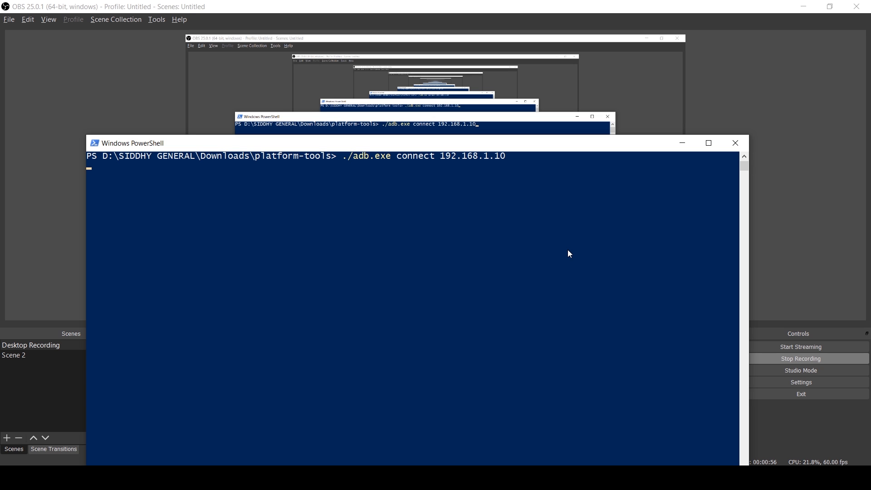
key(Return)
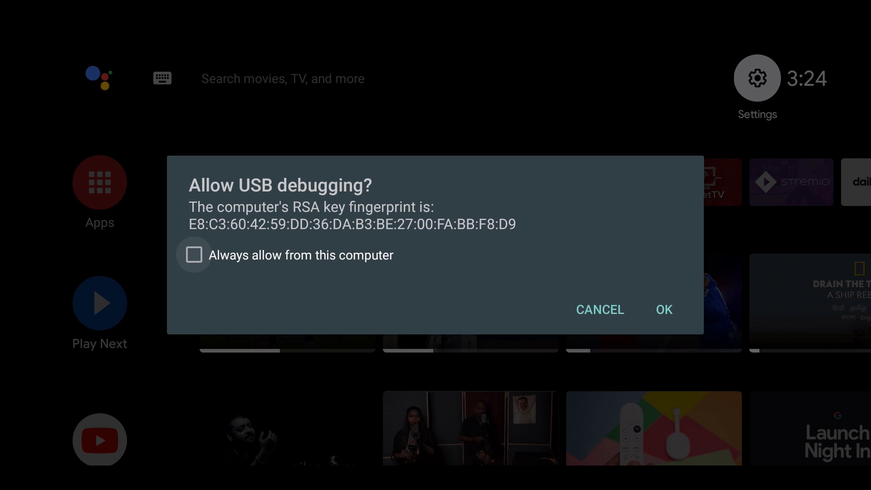
Approve the TV's USB debugging prompt with Always allow from this computer ticked
click(194, 254)
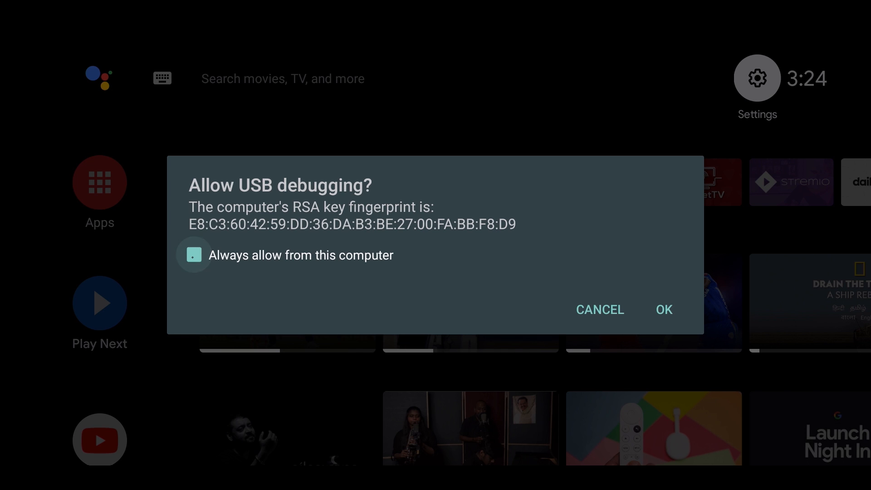
click(194, 254)
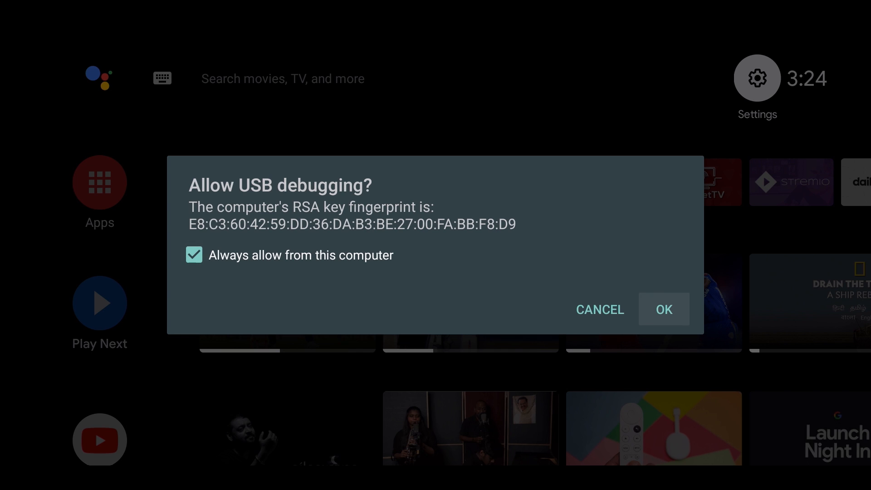
click(664, 309)
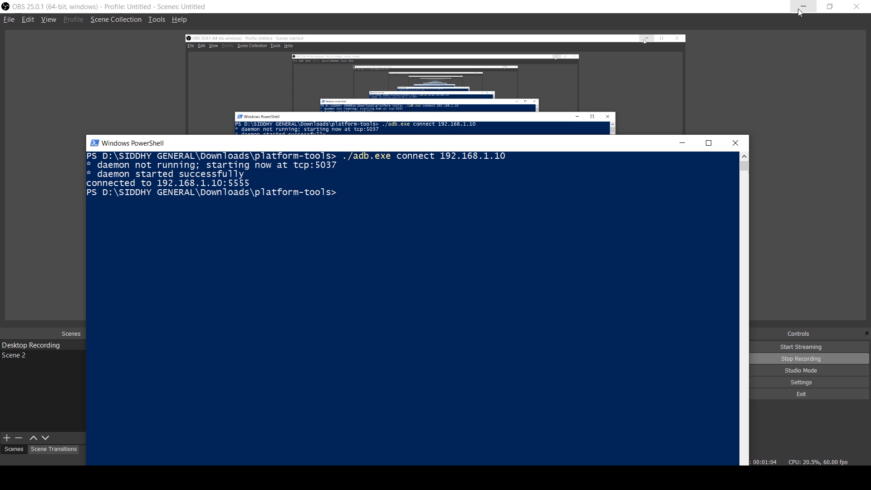
Install the launcherx APK with ./adb.exe install using its copied Downloads path
click(803, 5)
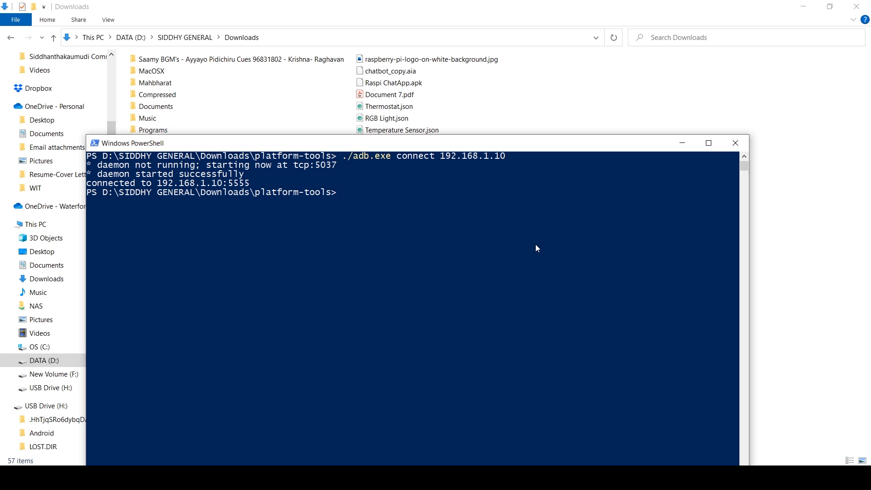
text(./adb.exe connect 192.168.1.1)
text(./adb.exe in)
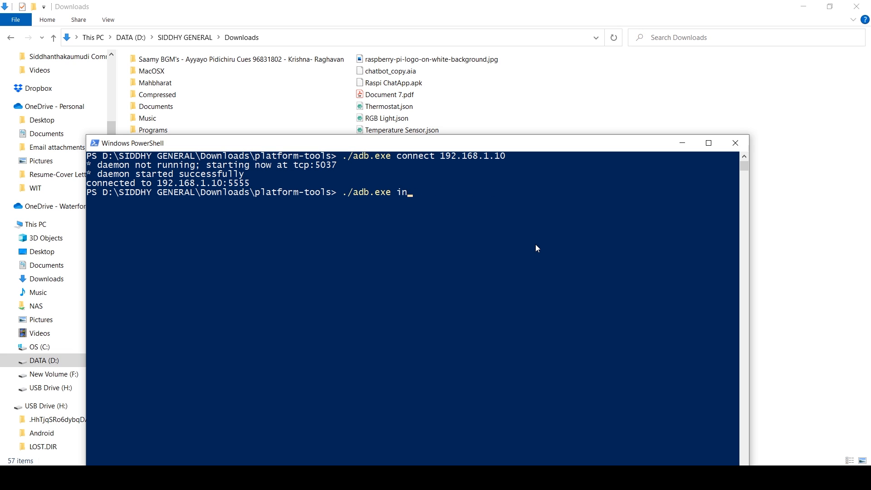
text(stall)
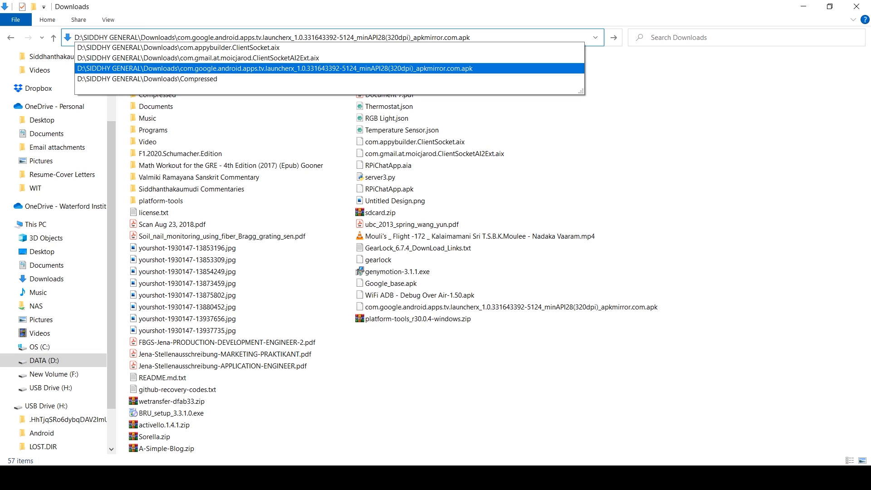
click(319, 68)
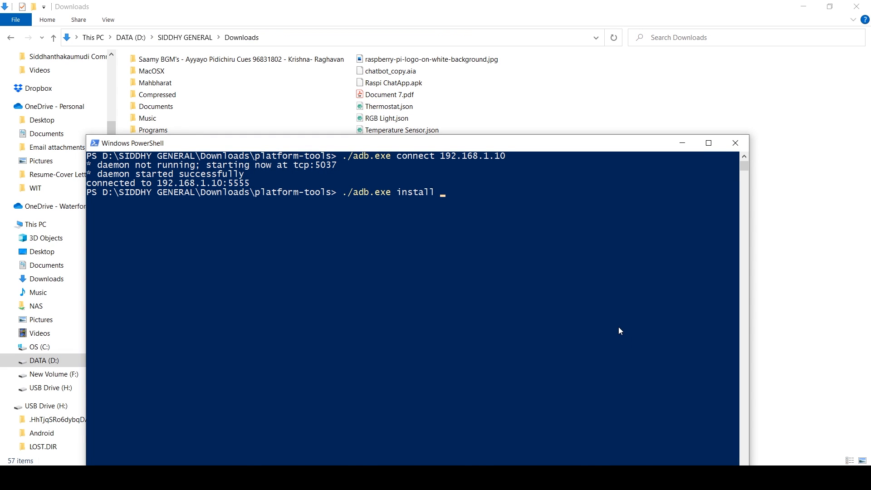
text("D:\SIDDHY GENERAL\Downloads\com.google.android.apps.tv.launcherx_1.0.331643392-5124_minAPI28(320dpi)_apkmirror.com.apk")
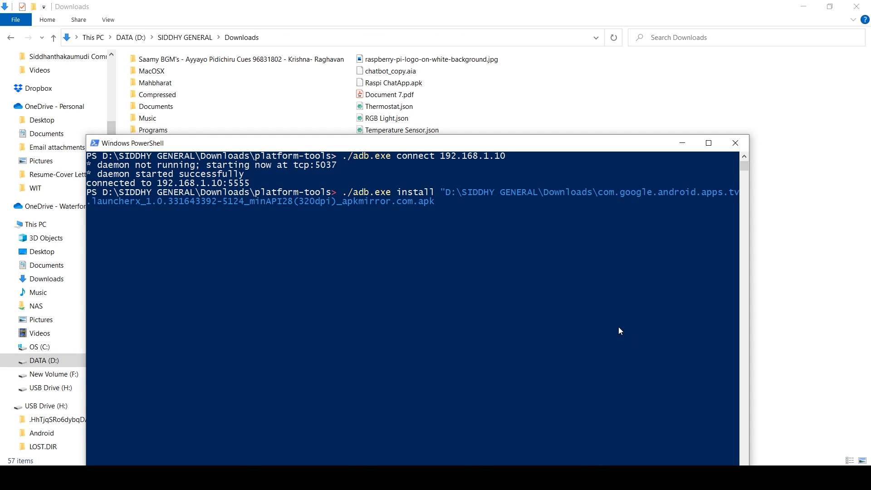
key(Enter)
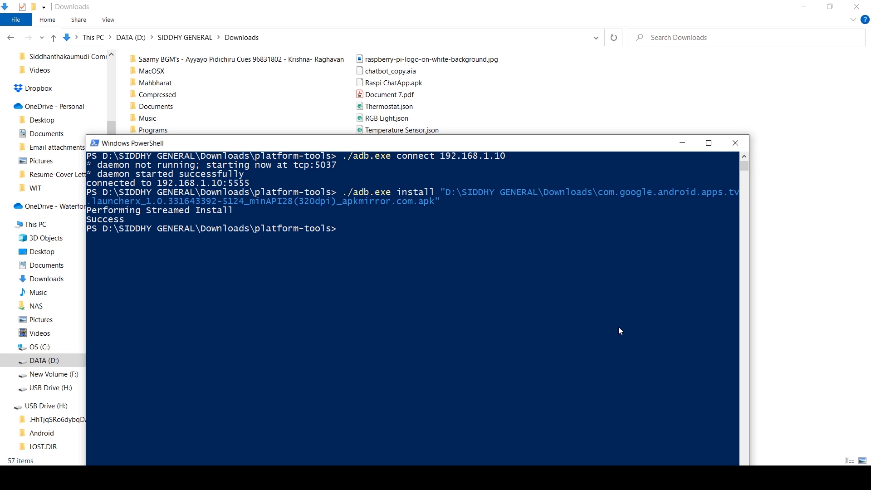
click(735, 142)
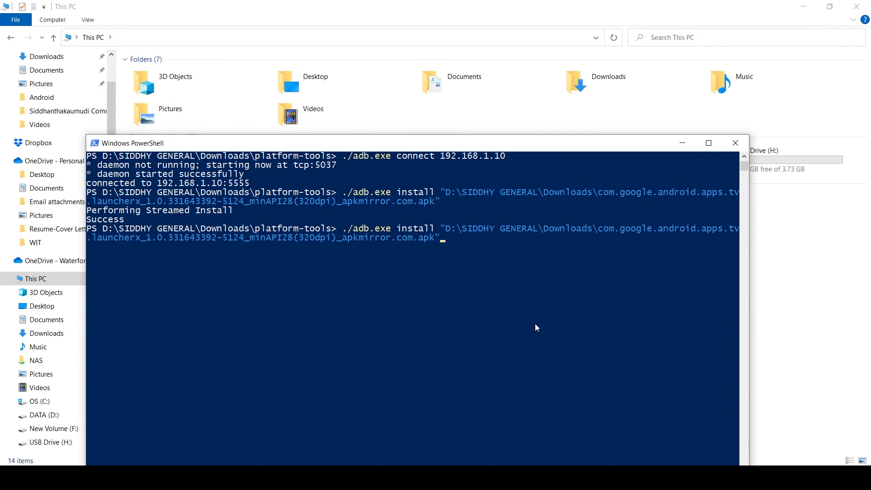
Edit the recalled install command to point at Google_base.apk and run it
key(Backspace)
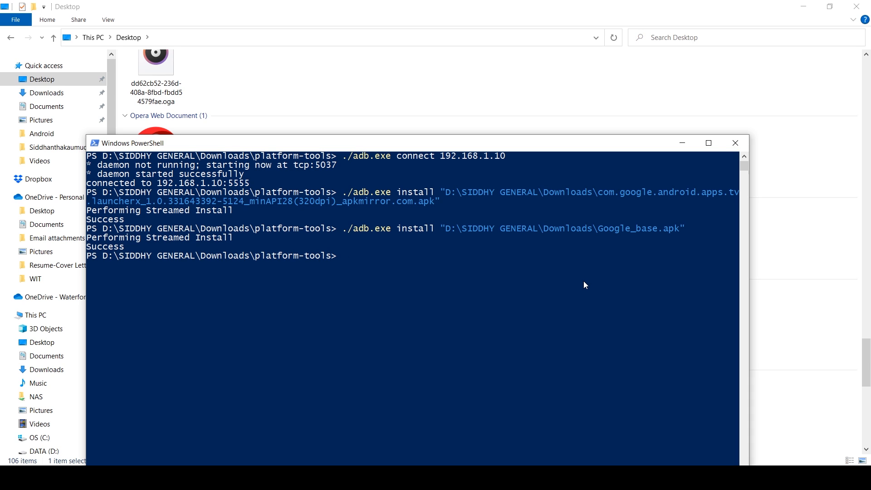
Open an adb shell and run pm uninstall --user 0 com.google.android.tvlauncher
text(shell)
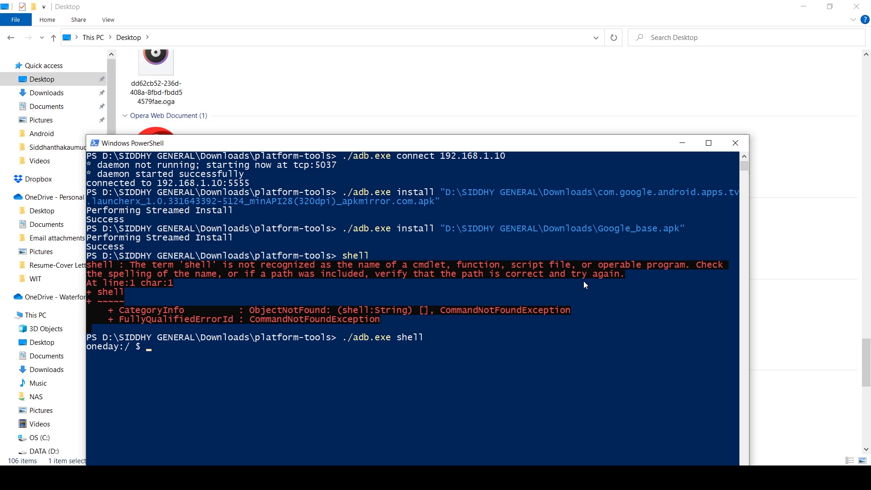
text(pm)
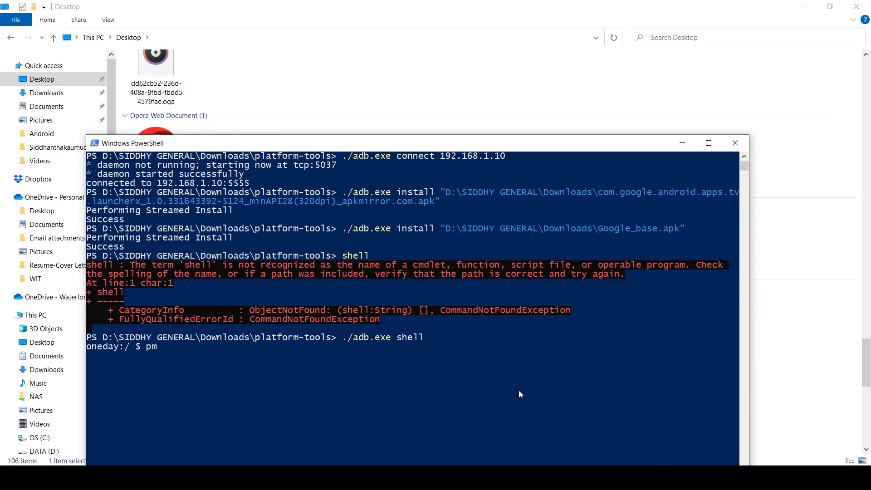
text(uninstall)
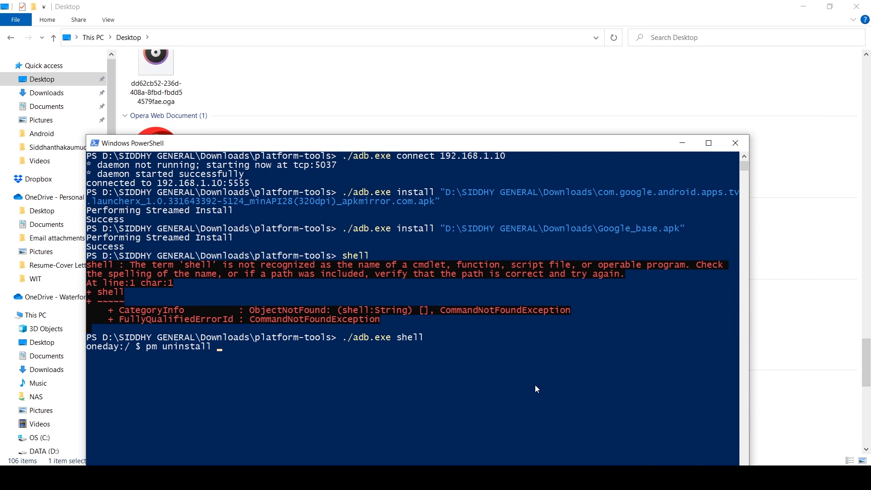
text(--user)
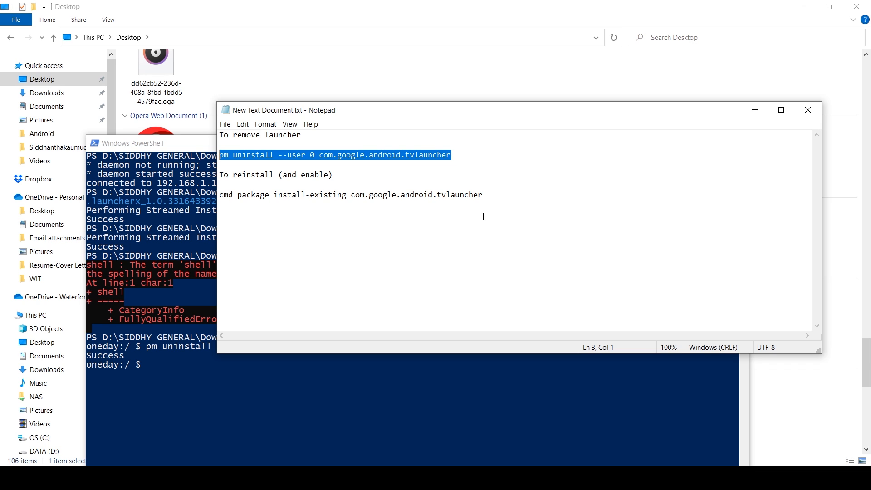
mouse_move(597, 287)
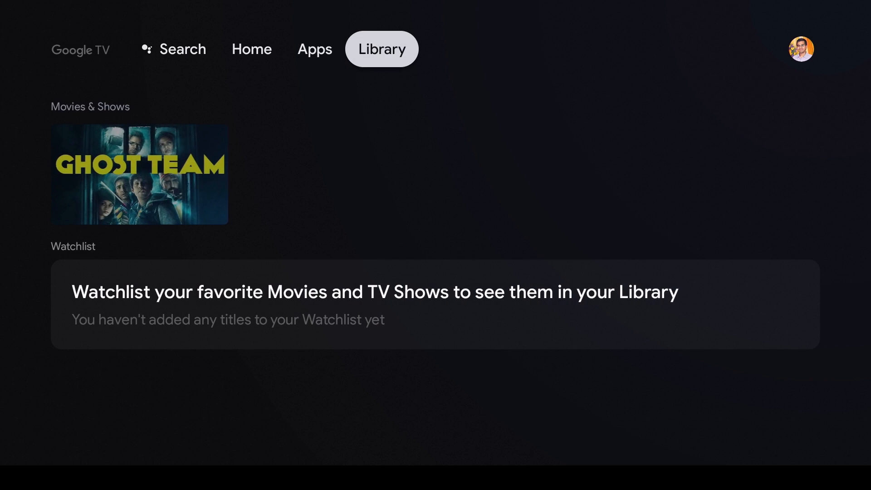
Search Google TV using the suggestion 'Show me action movies with Tom Cruise'
click(182, 49)
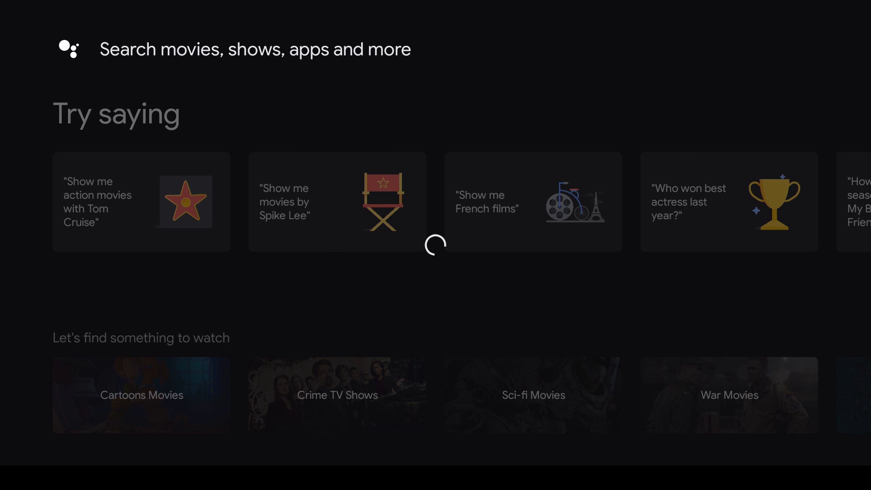
click(141, 202)
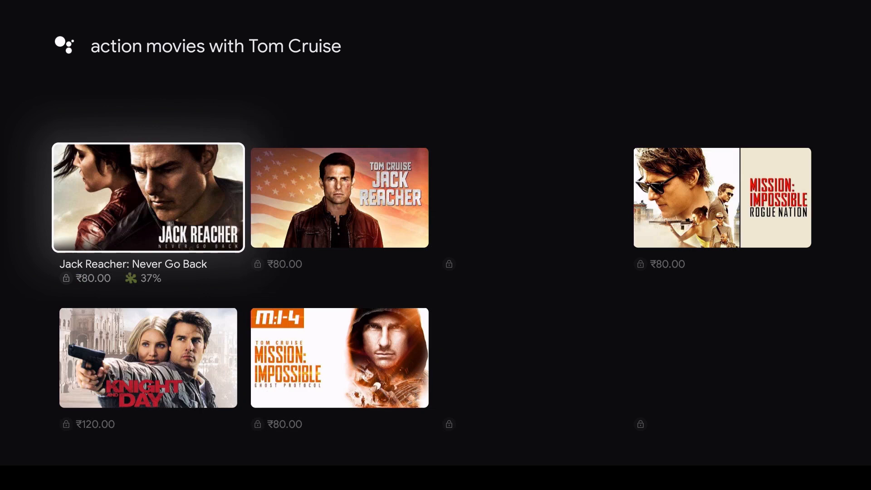